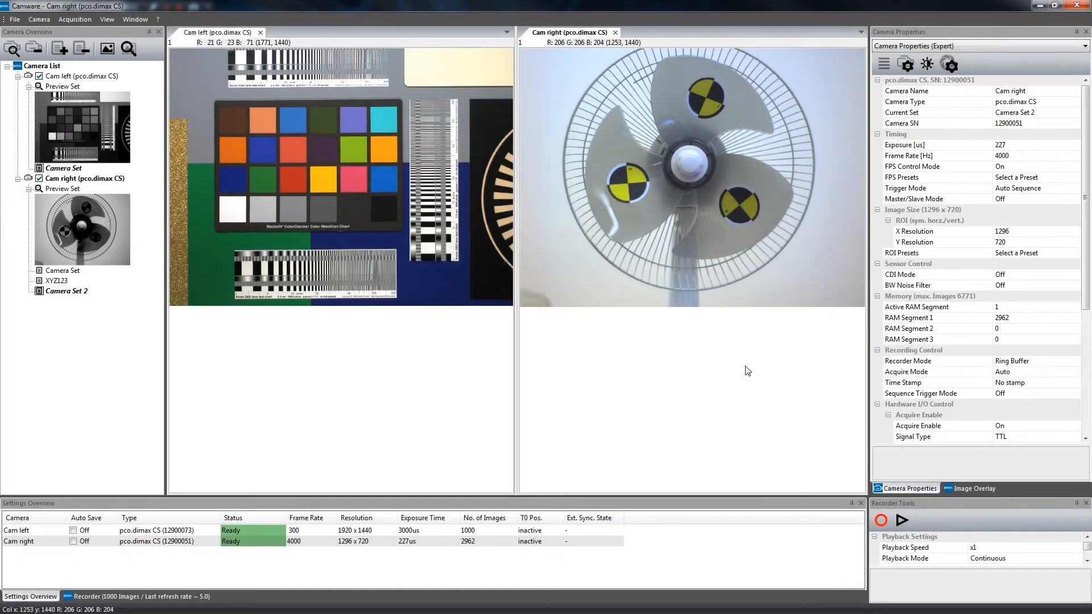
mouse_move(814, 321)
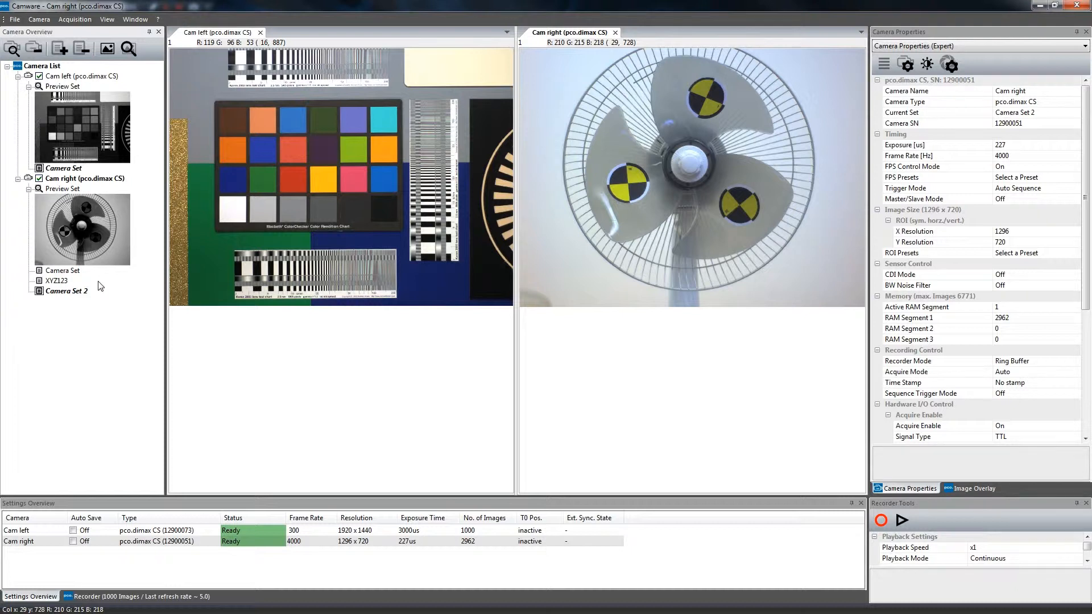
mouse_move(96, 294)
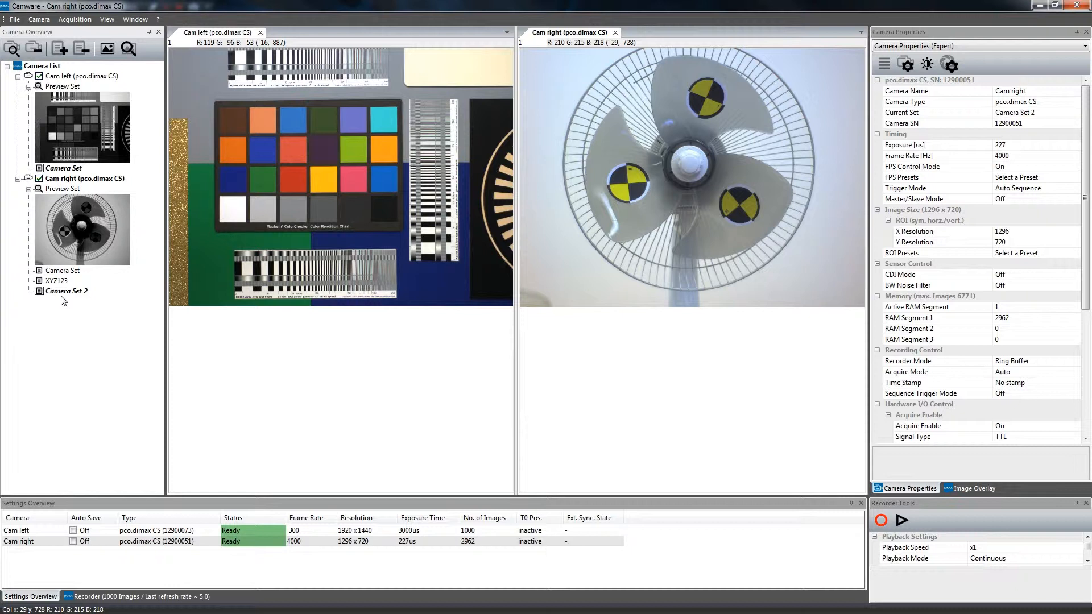
Return the right camera to Camera Set 2, then create an XYZ123 set on Cam left.
click(62, 271)
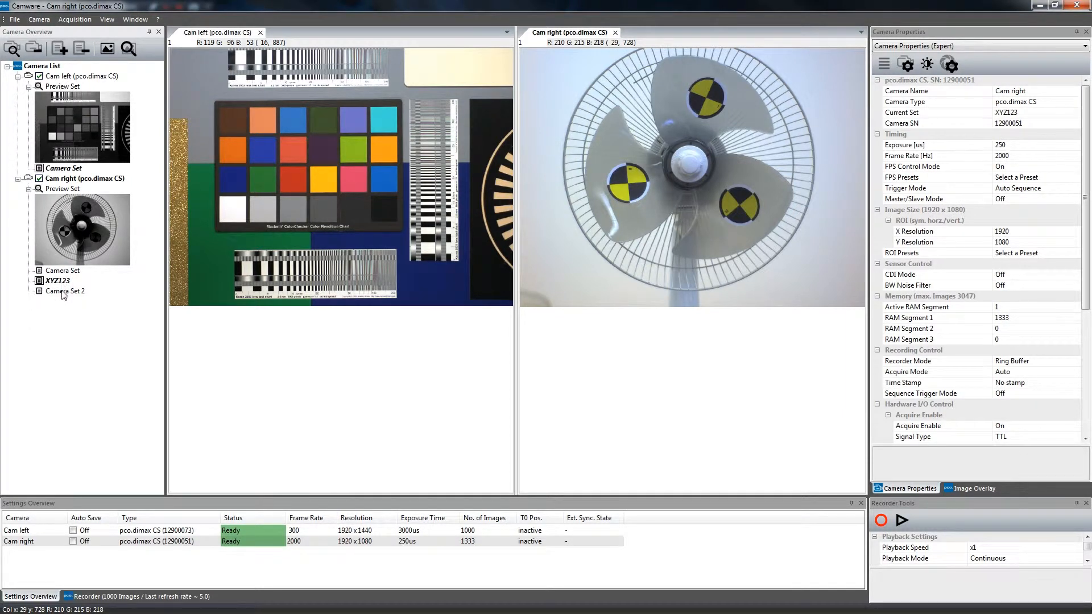
double_click(66, 292)
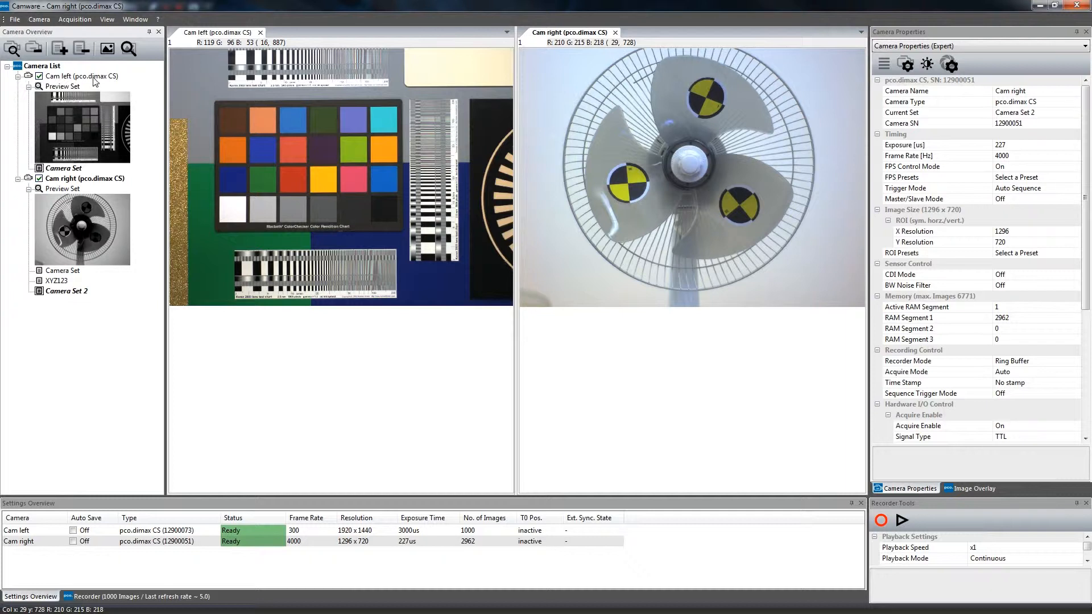
click(80, 75)
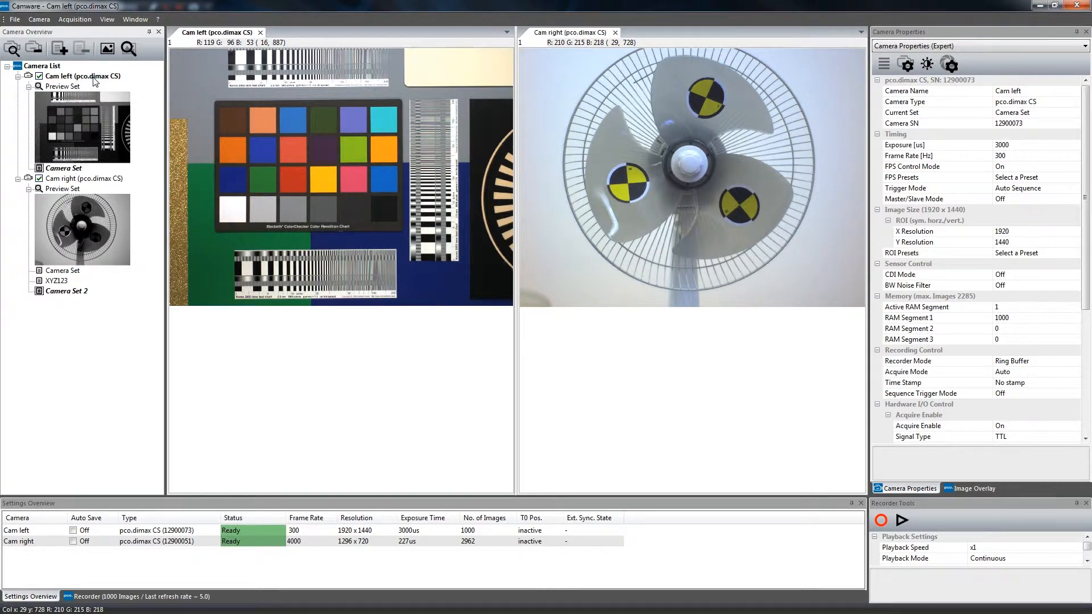
click(58, 49)
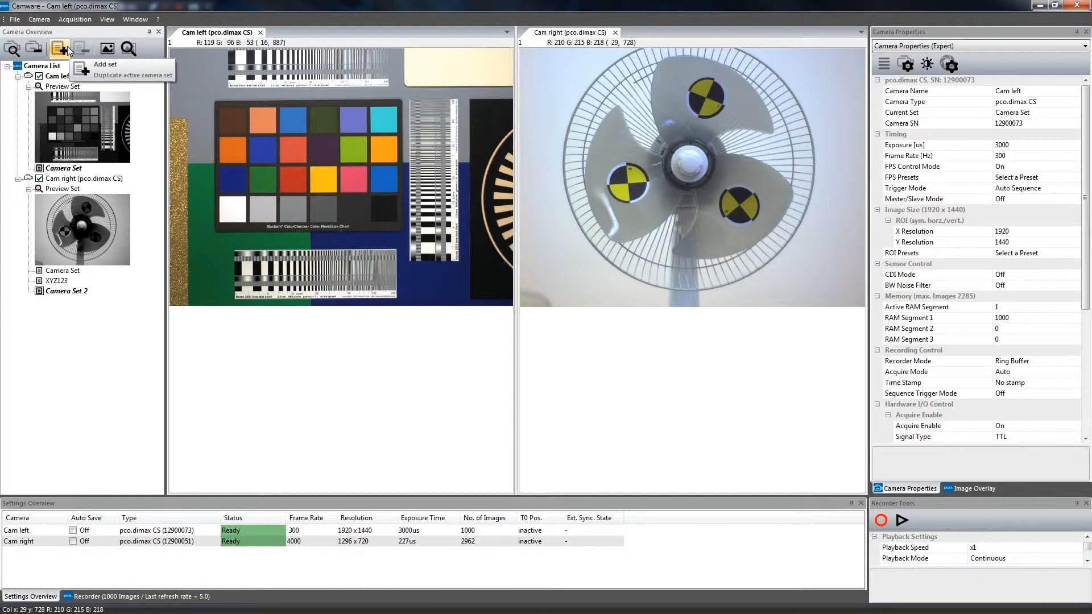
click(58, 49)
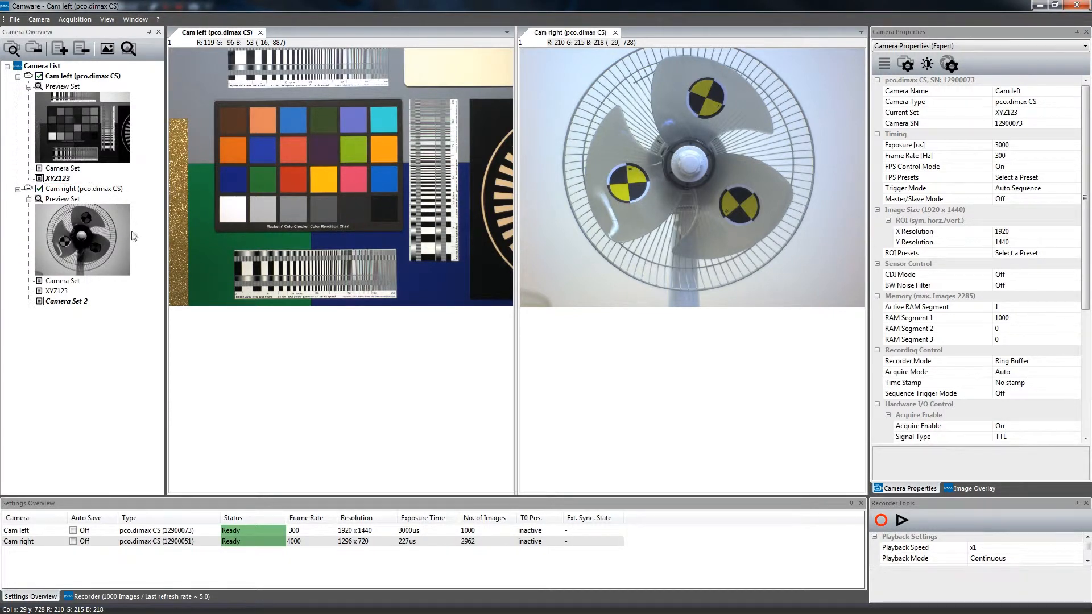
Apply the 2000Hz (1920x1080) preset with 250 µs exposure and copy it into the current set.
click(1077, 178)
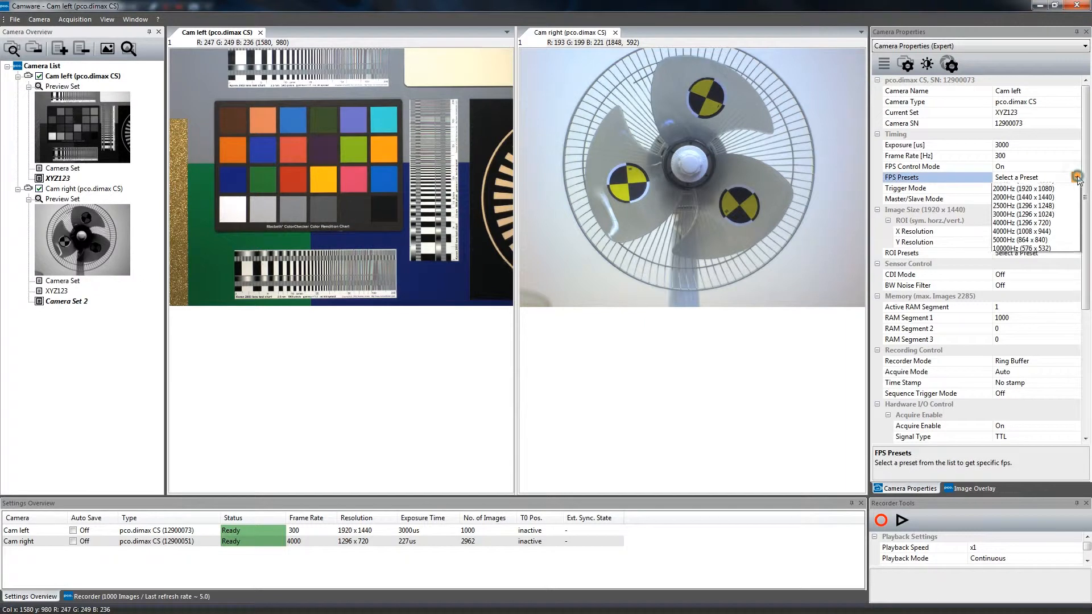
click(1035, 189)
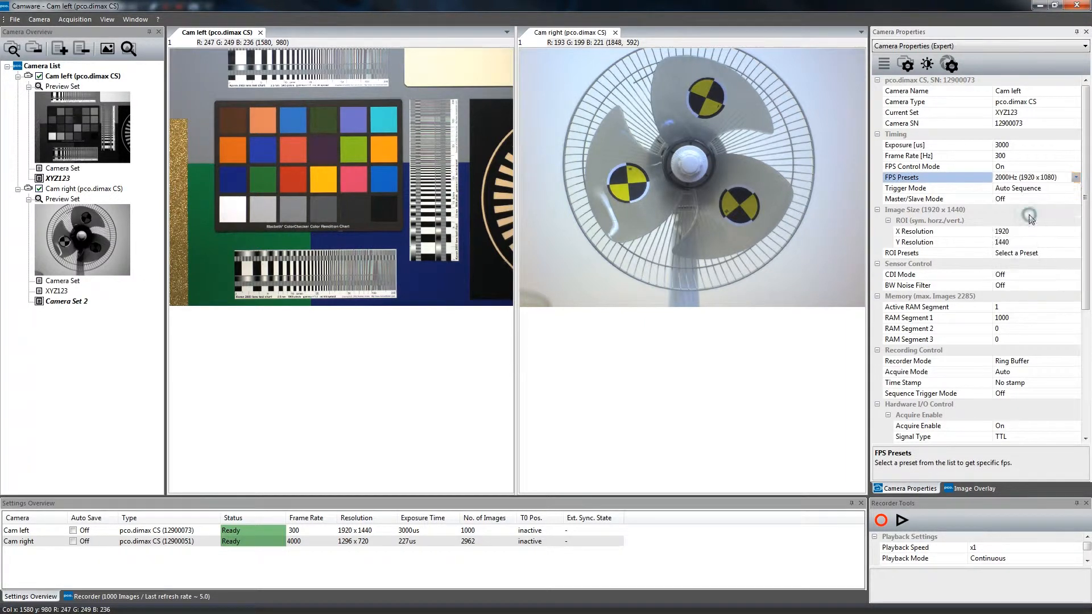
click(1024, 176)
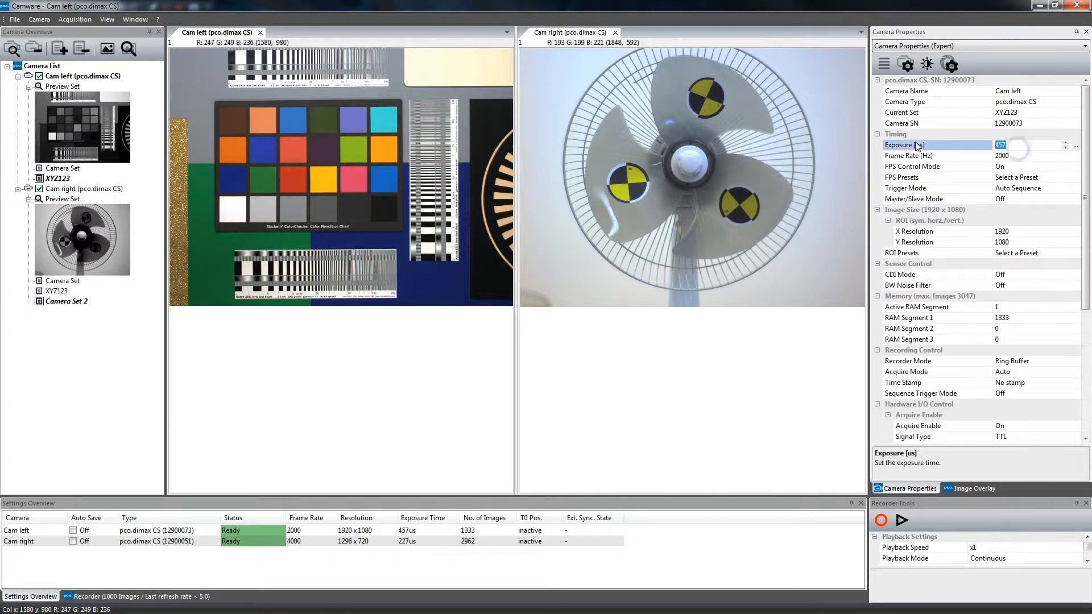
text(250)
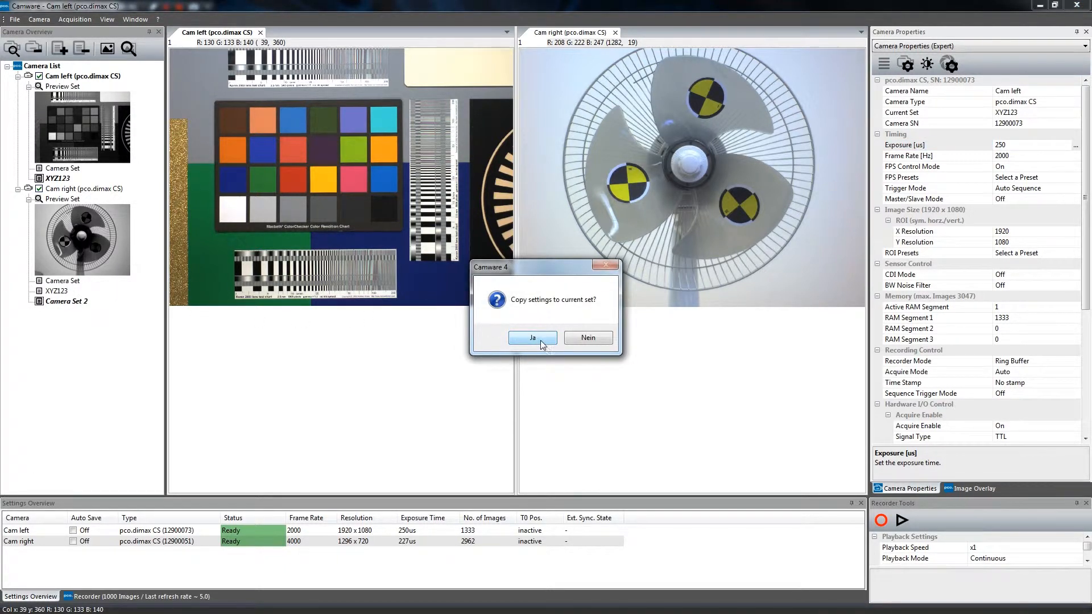
click(532, 338)
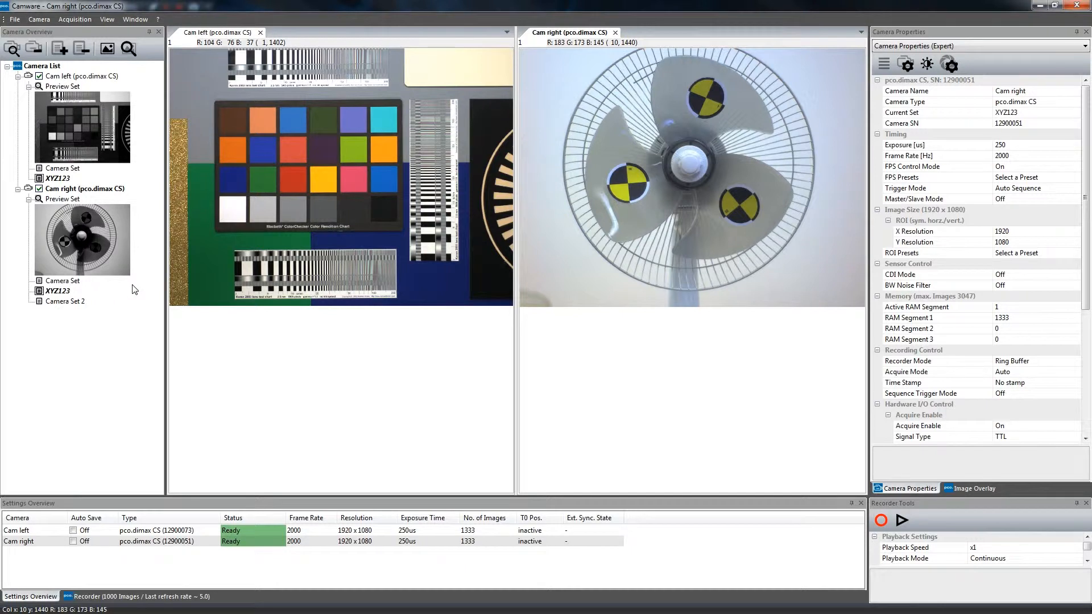
mouse_move(19, 310)
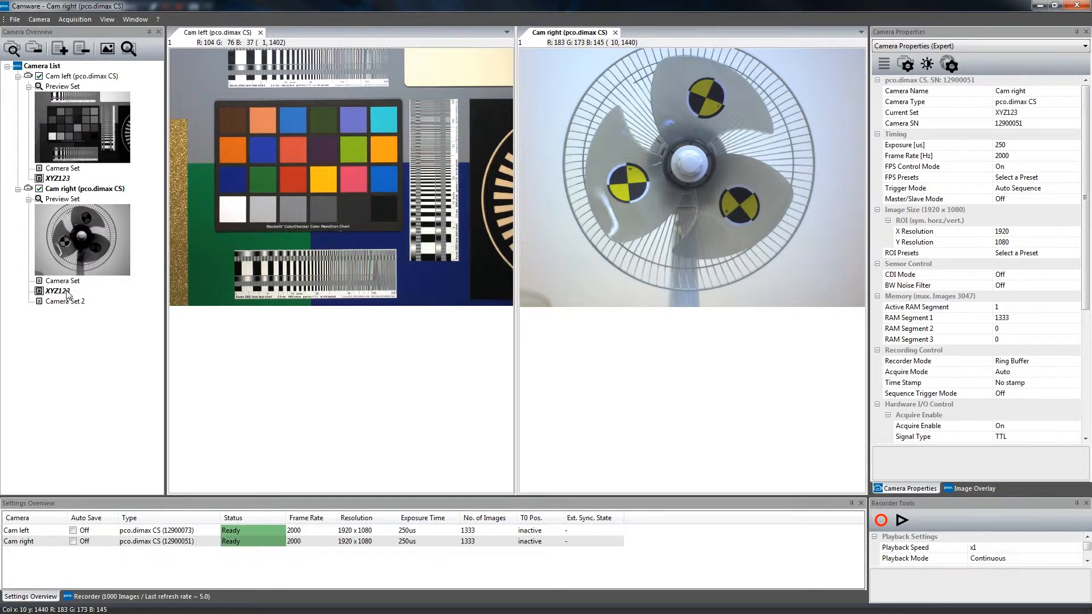
Save the right camera's XYZ123 set, then load ABC456.ini into its Camera Set 2.
right_click(55, 292)
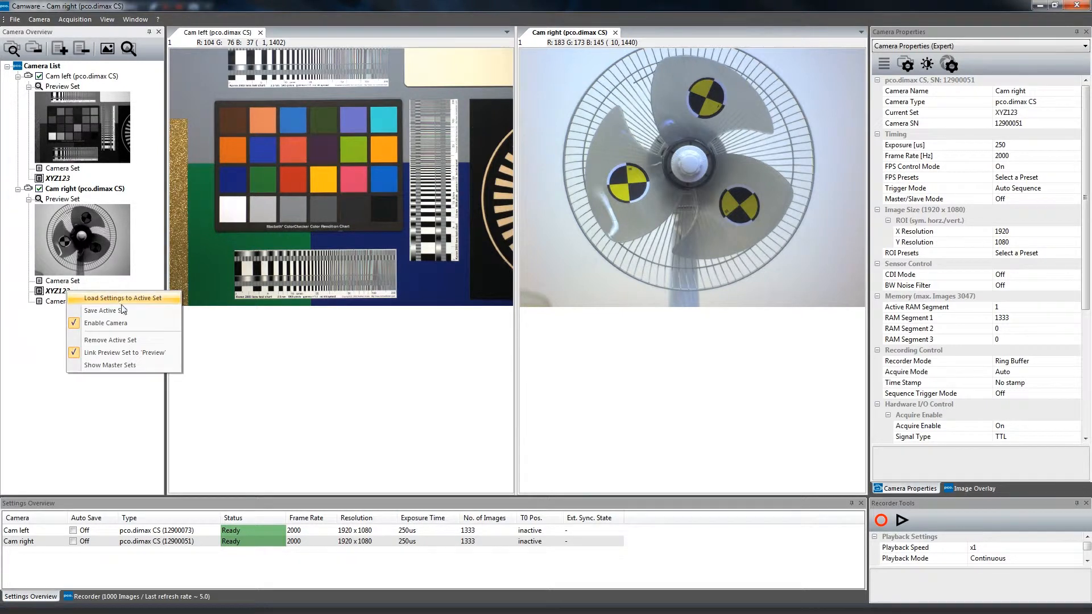
click(105, 311)
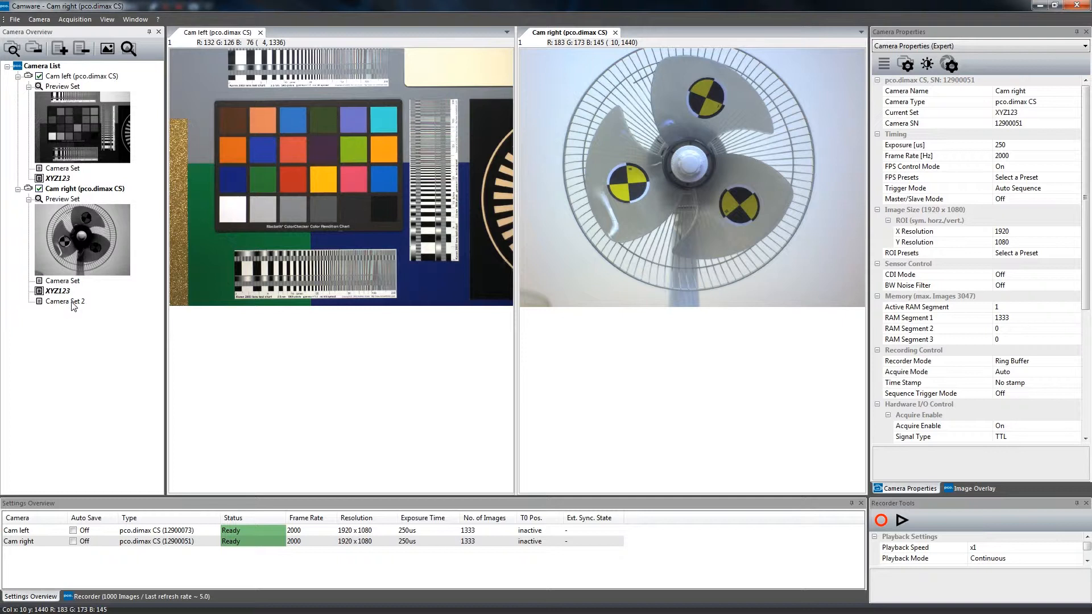
right_click(62, 301)
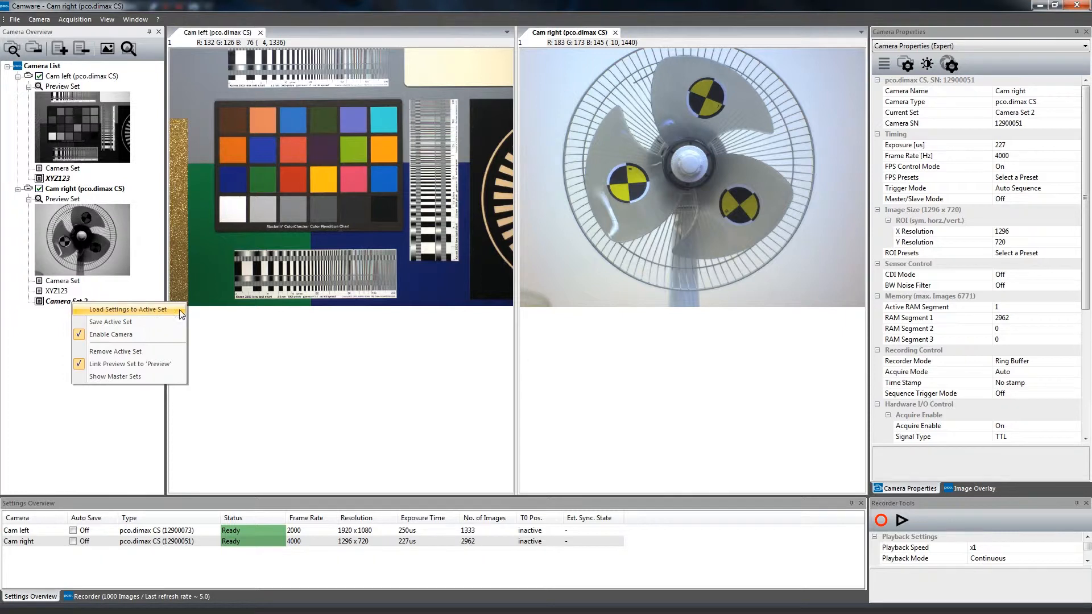
click(126, 310)
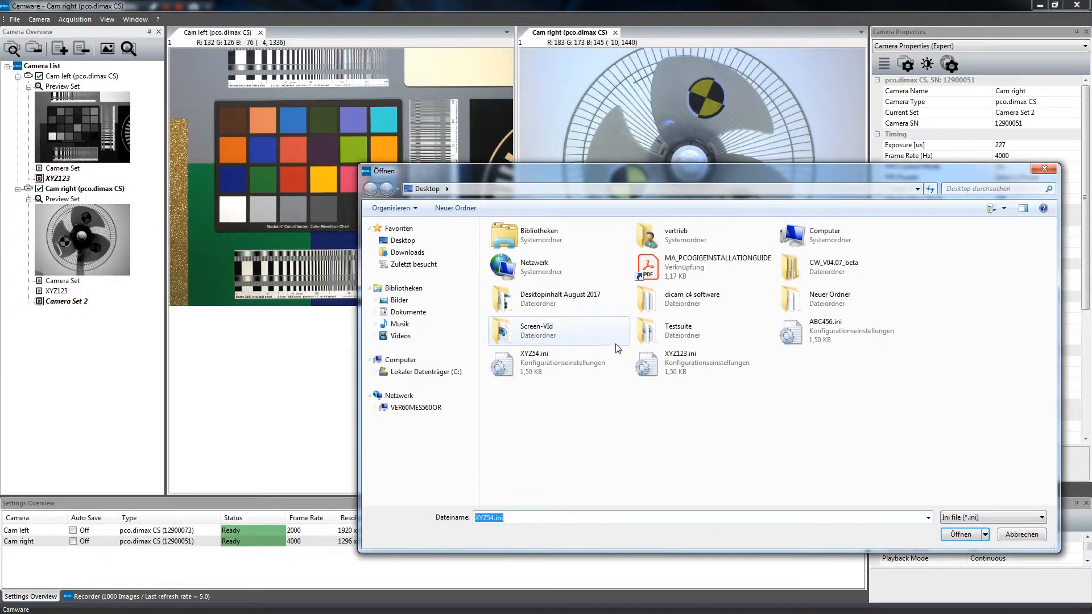
click(826, 330)
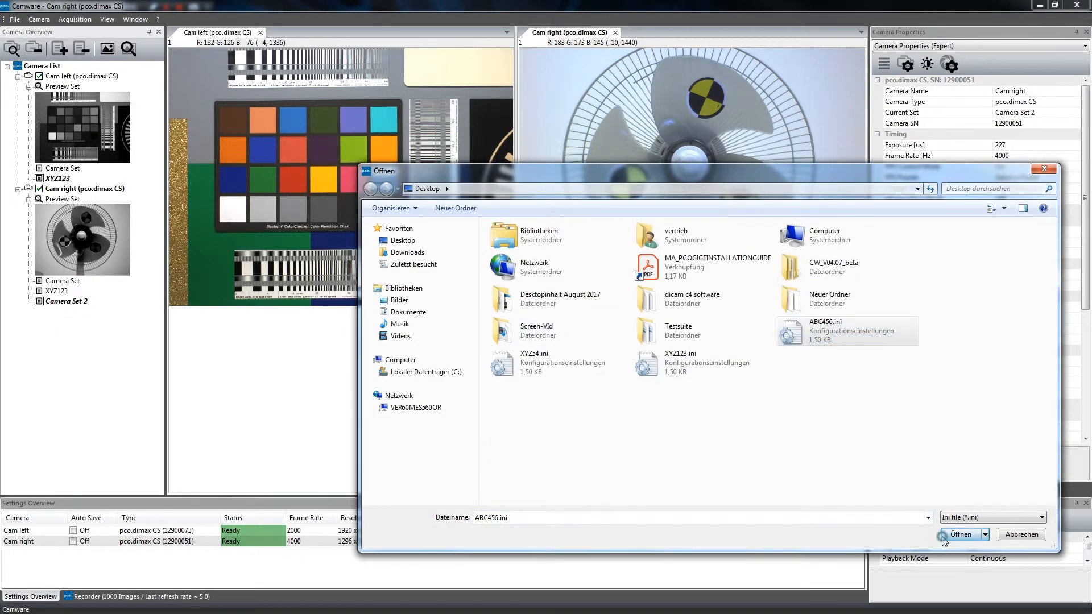
click(958, 535)
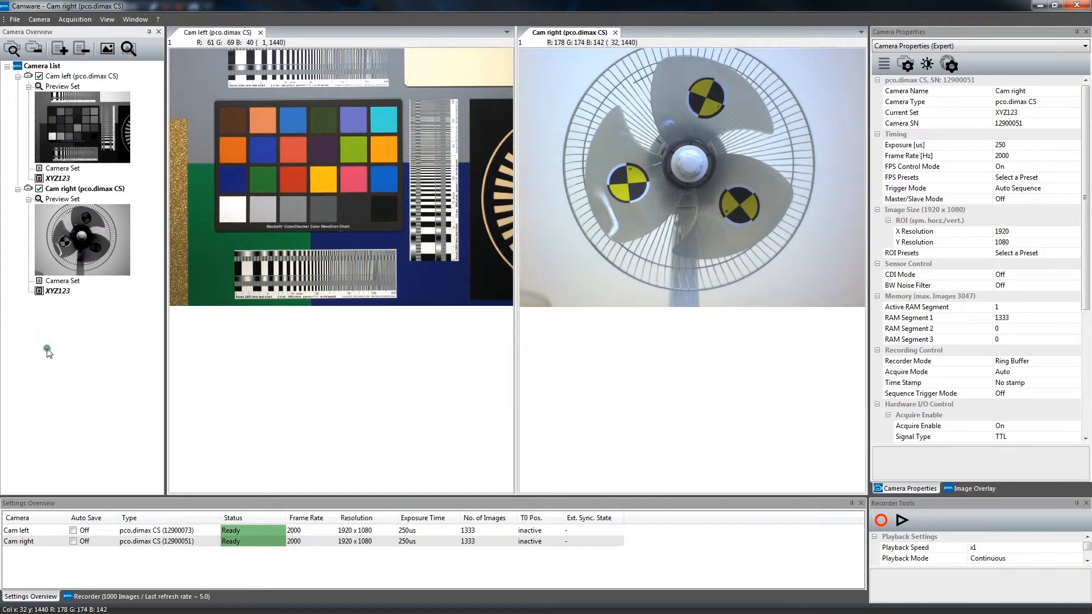
right_click(47, 348)
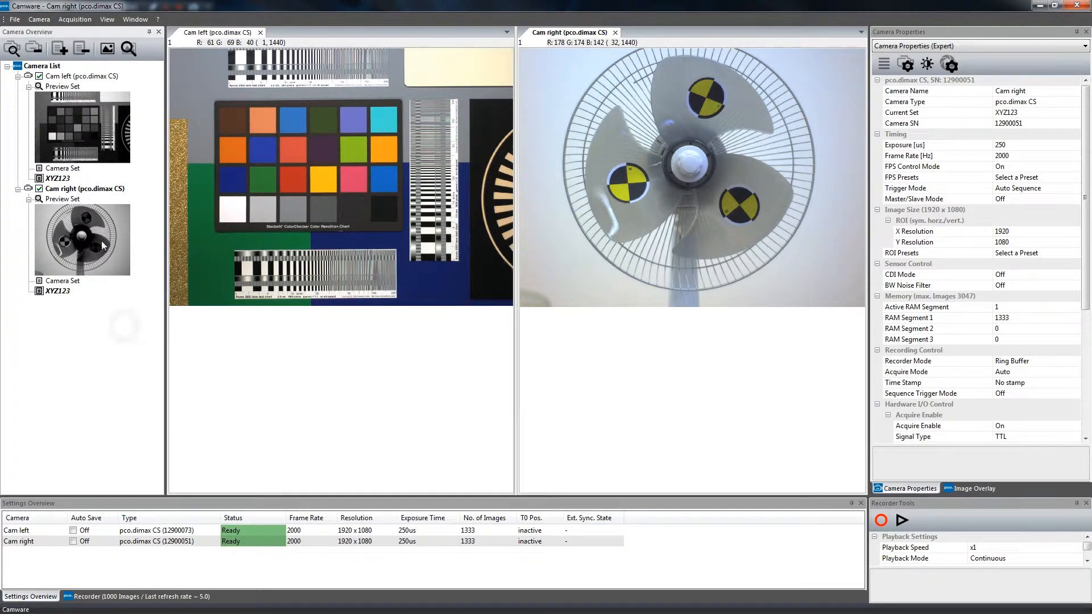
click(128, 50)
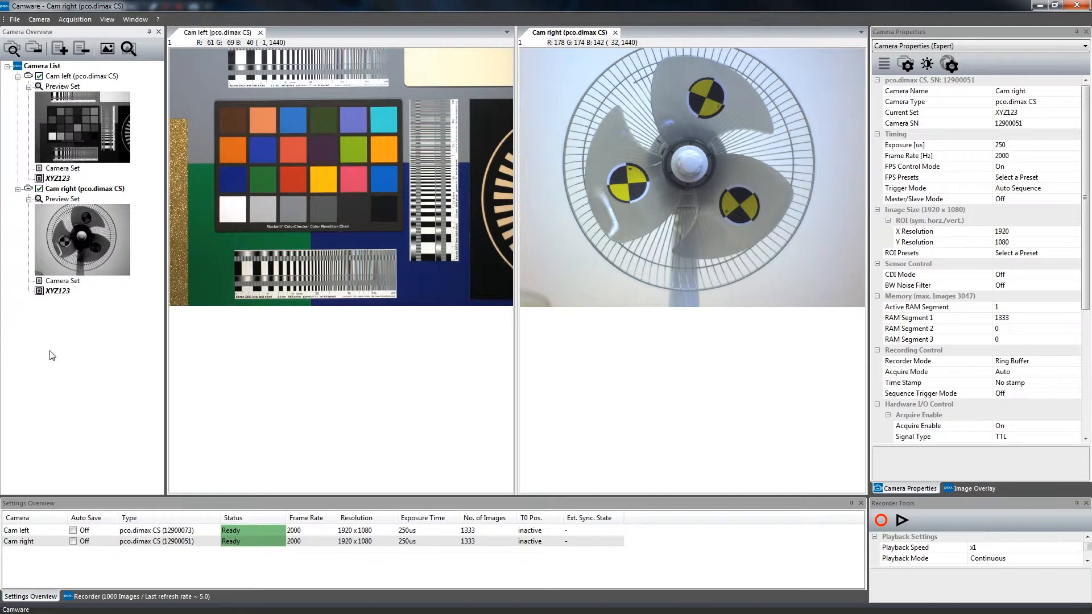
Enable Show Master Sets from the Camera Overview context menu.
right_click(52, 355)
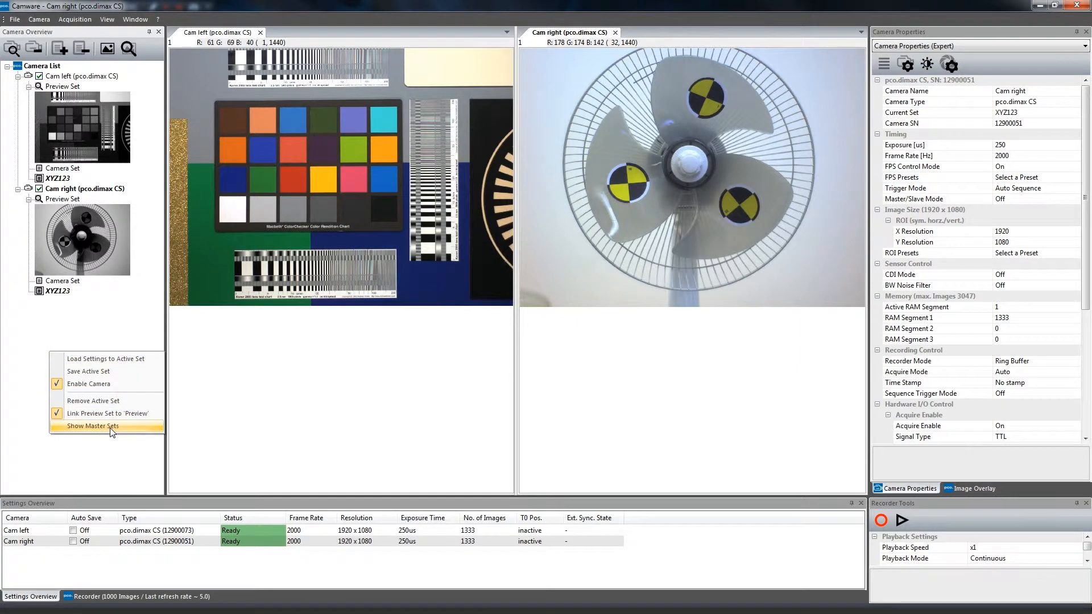
mouse_move(127, 432)
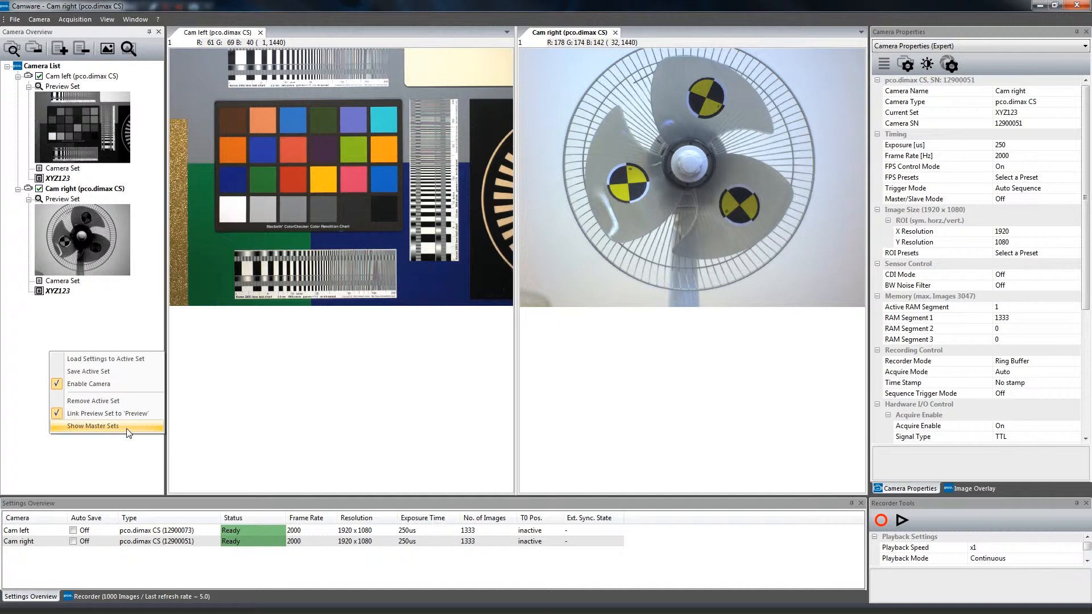
click(92, 425)
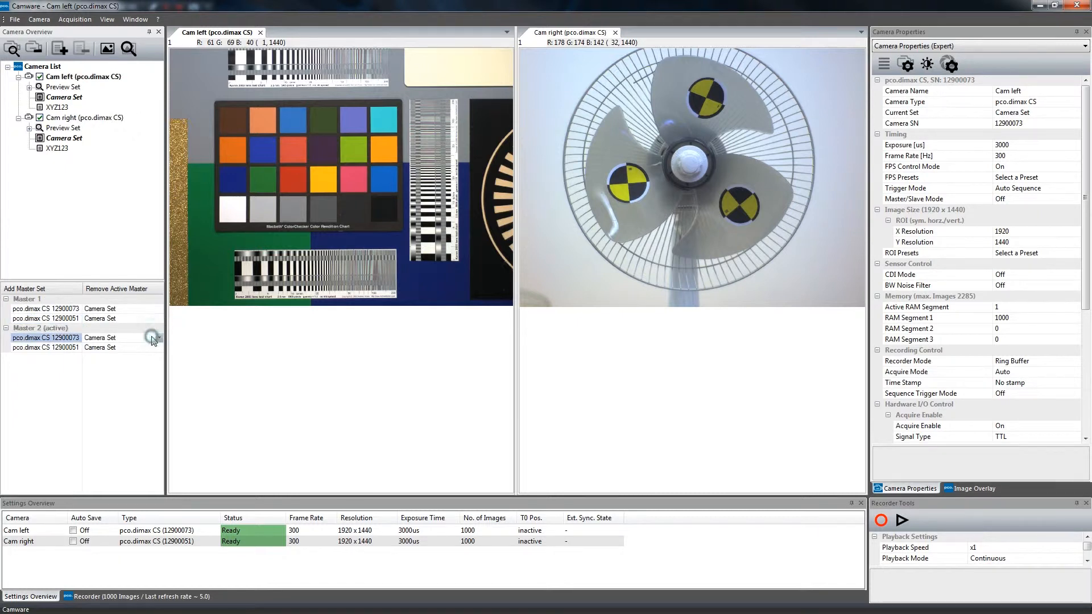
Set Master 2 to XYZ123, switch to Master 1 and back to Master 2.
click(158, 338)
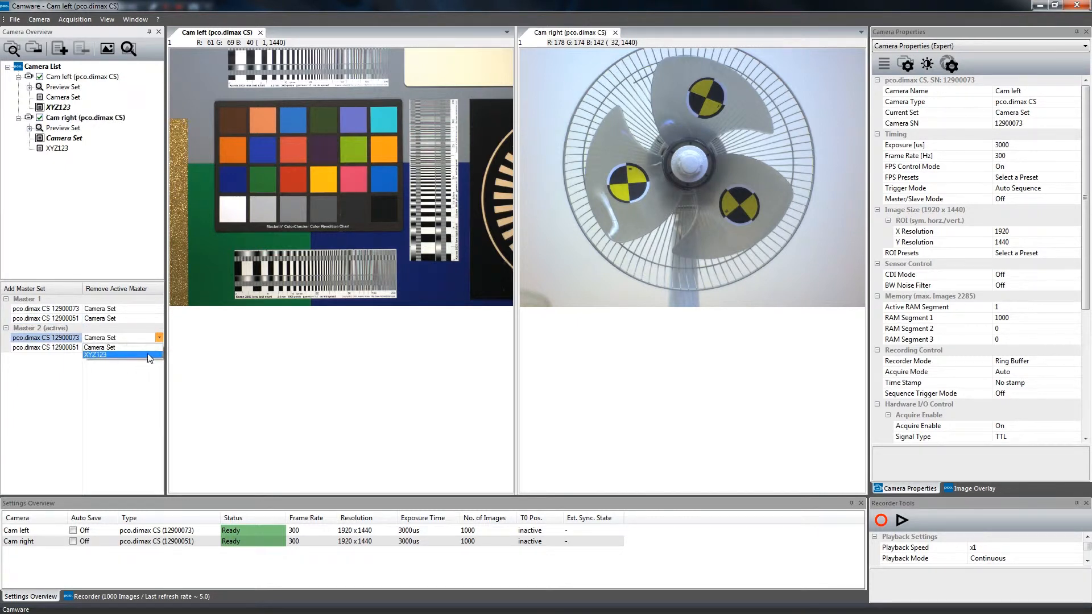
click(95, 355)
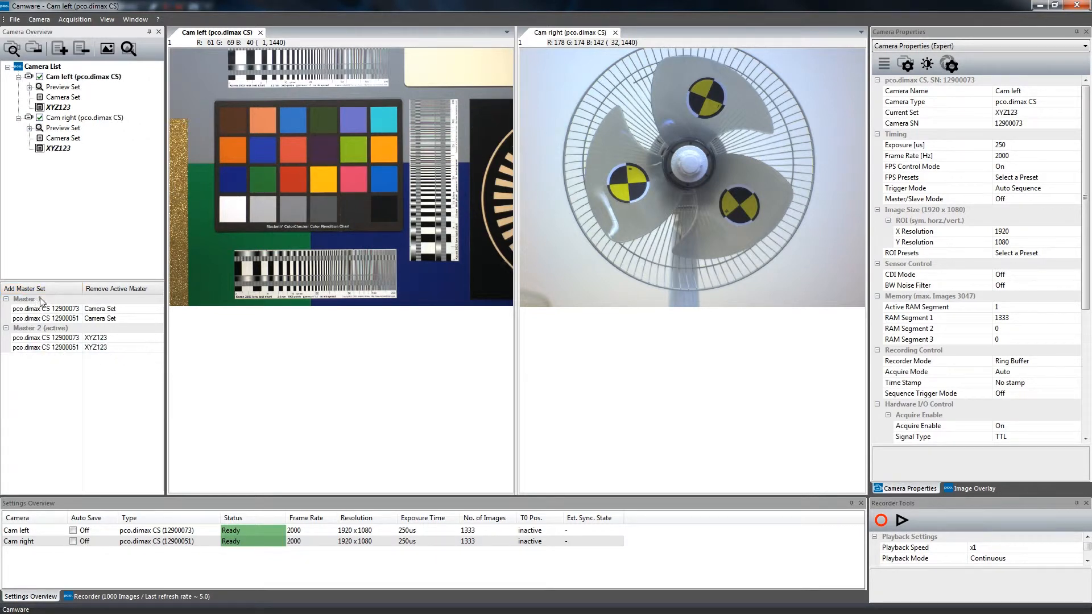
click(34, 299)
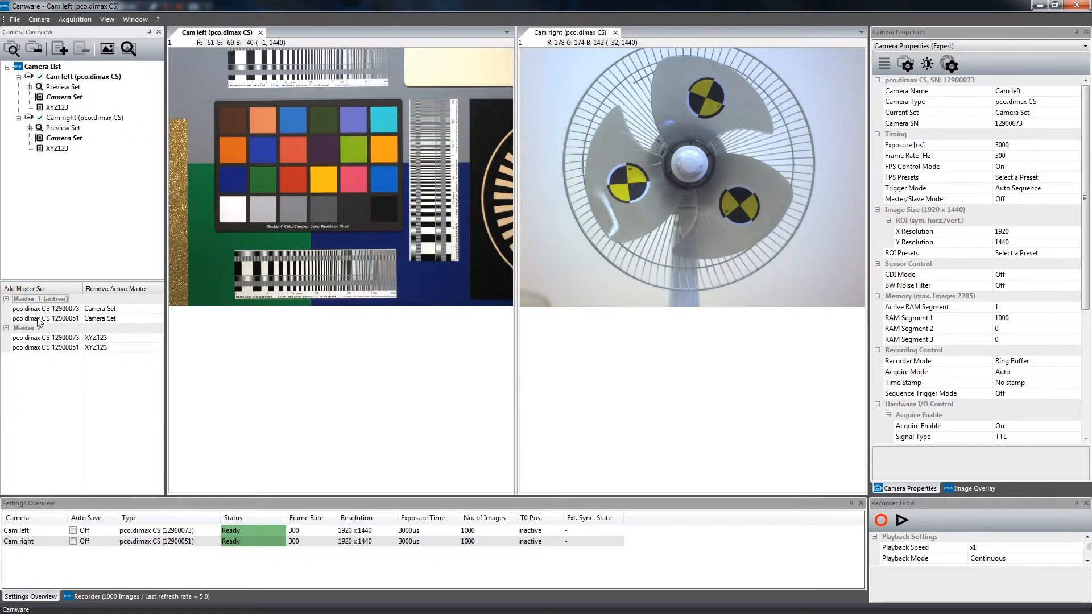
click(28, 327)
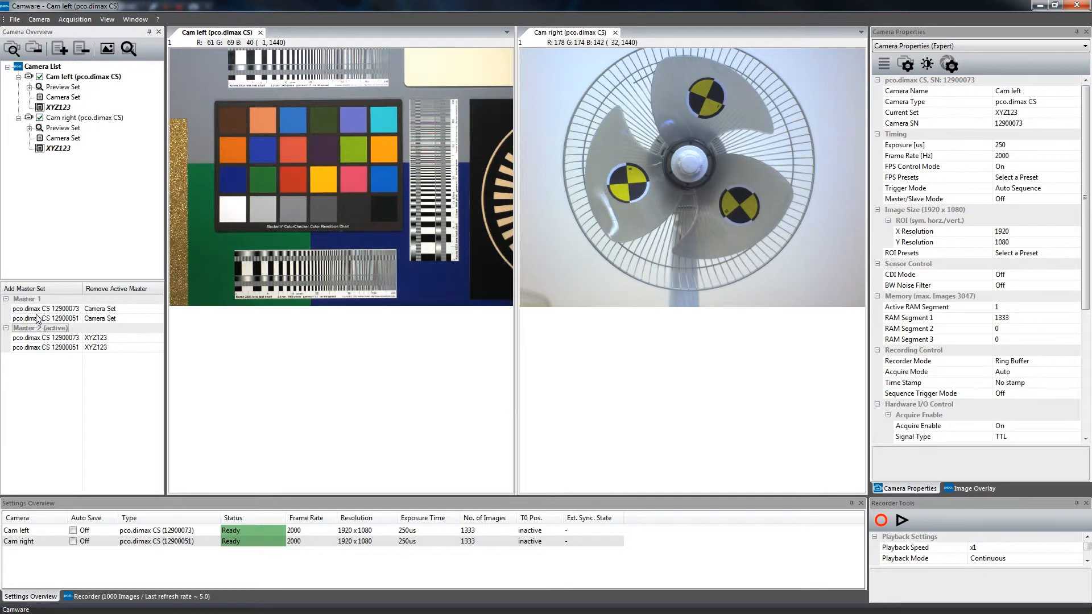